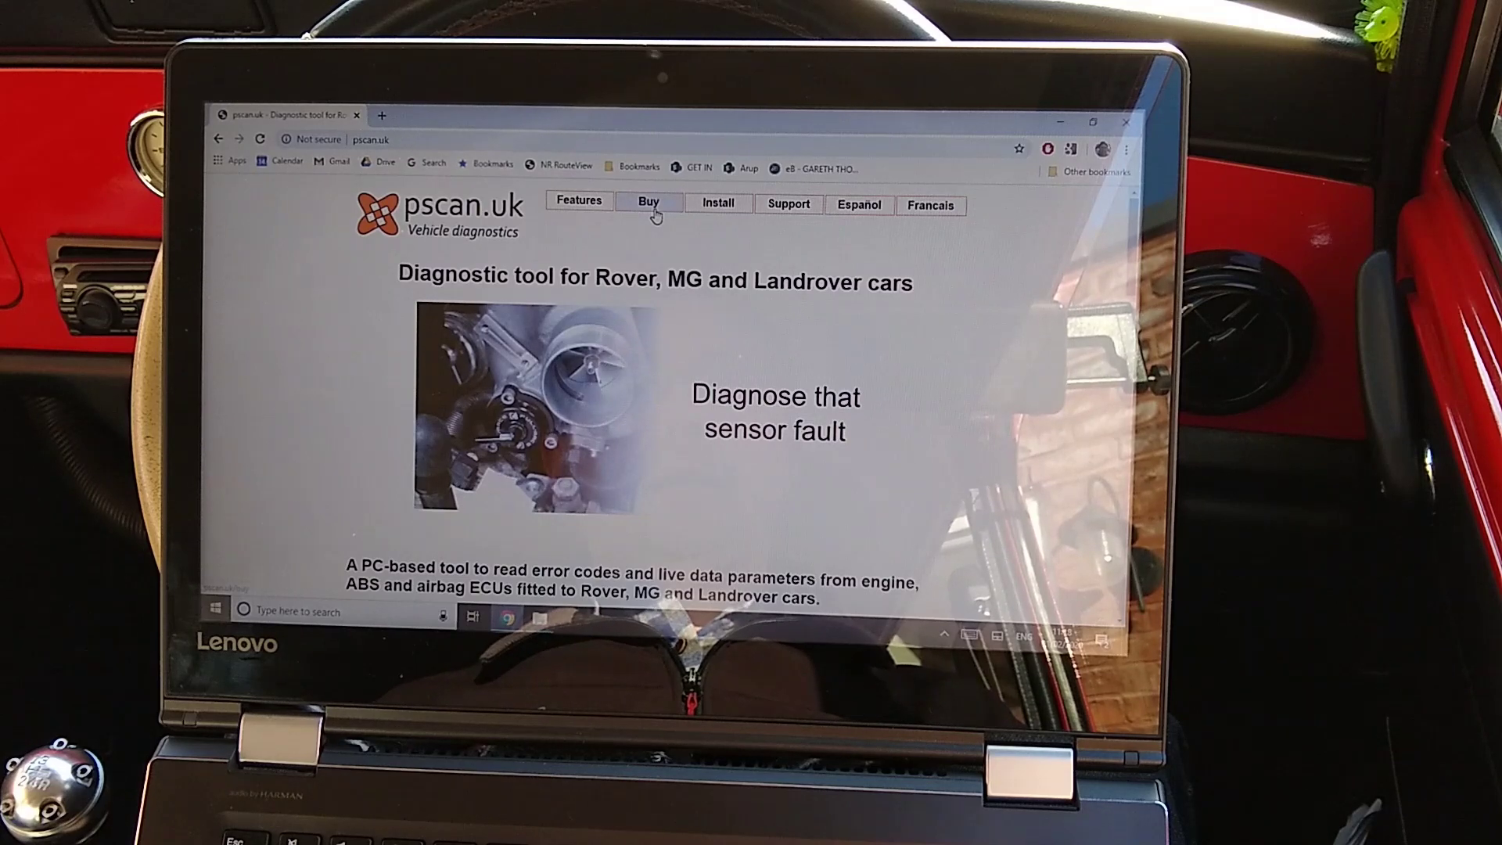
pyautogui.moveTo(674, 236)
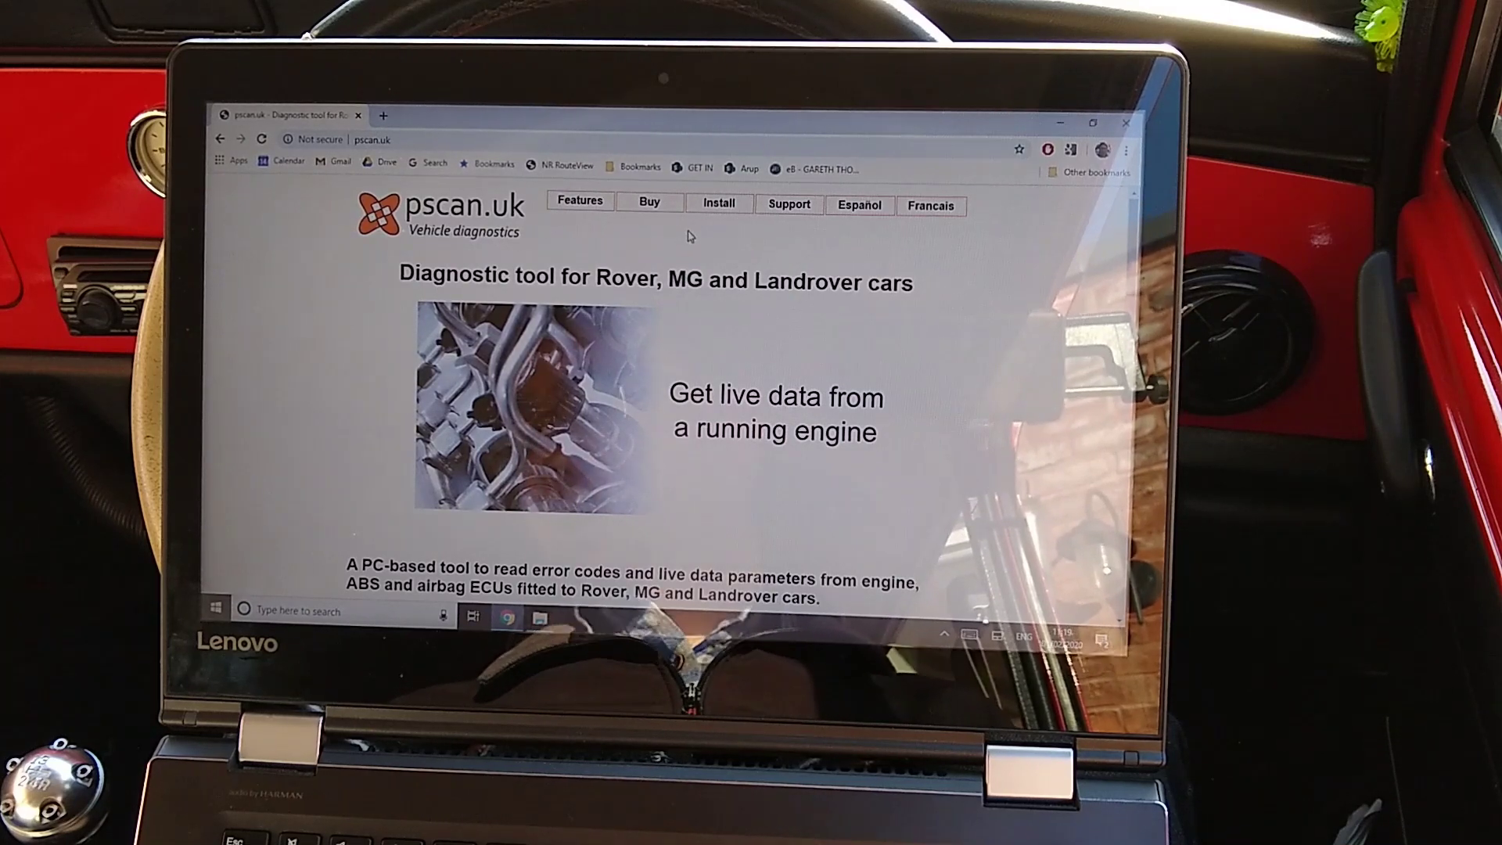
# Step: Launch pscanloader from C:\pscan and allow it past the unverified-publisher security warning
pyautogui.click(720, 203)
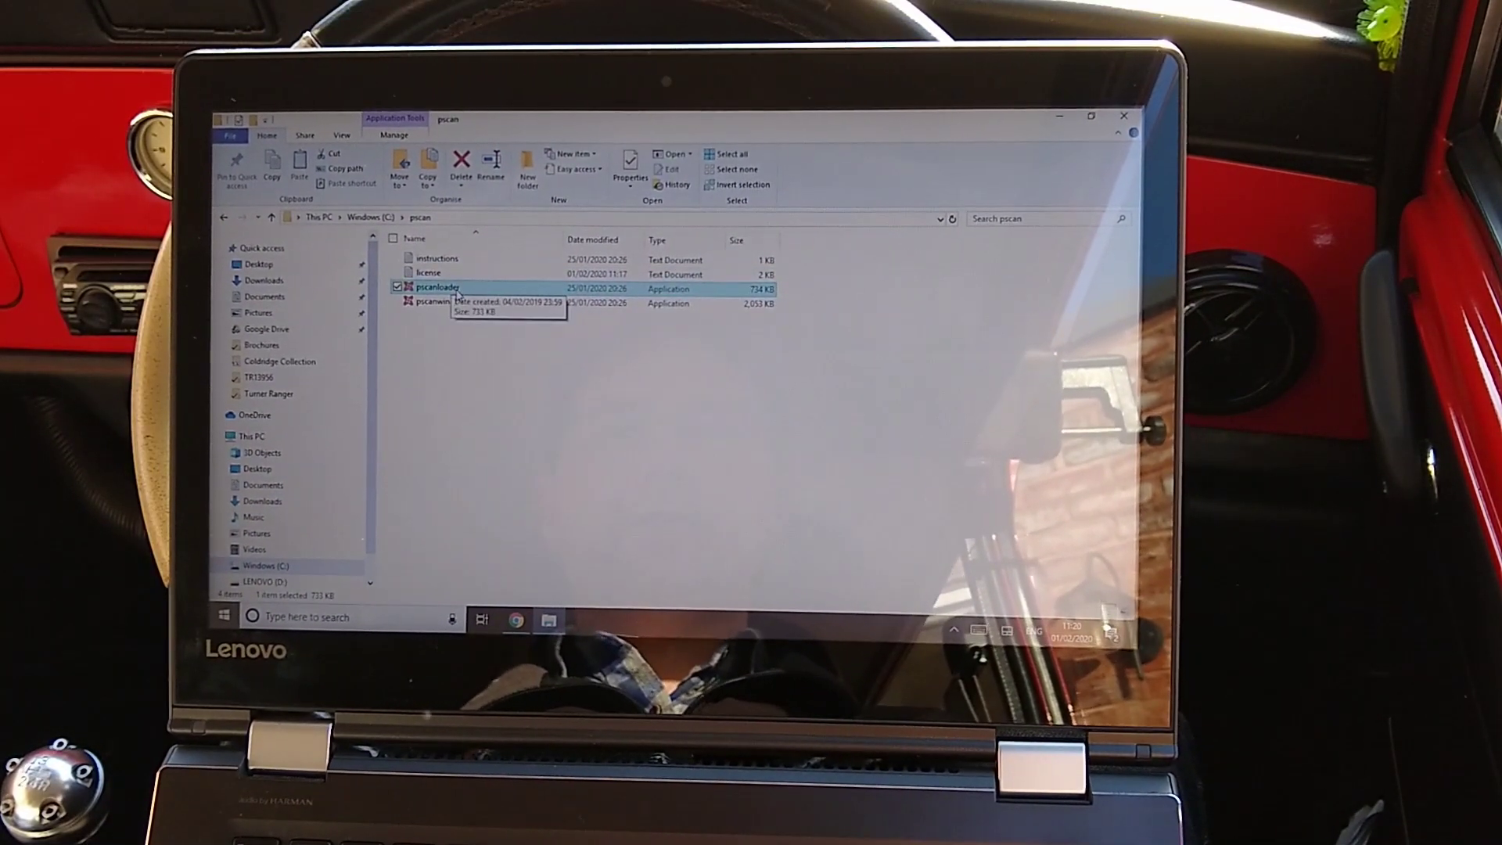
pyautogui.doubleClick(435, 287)
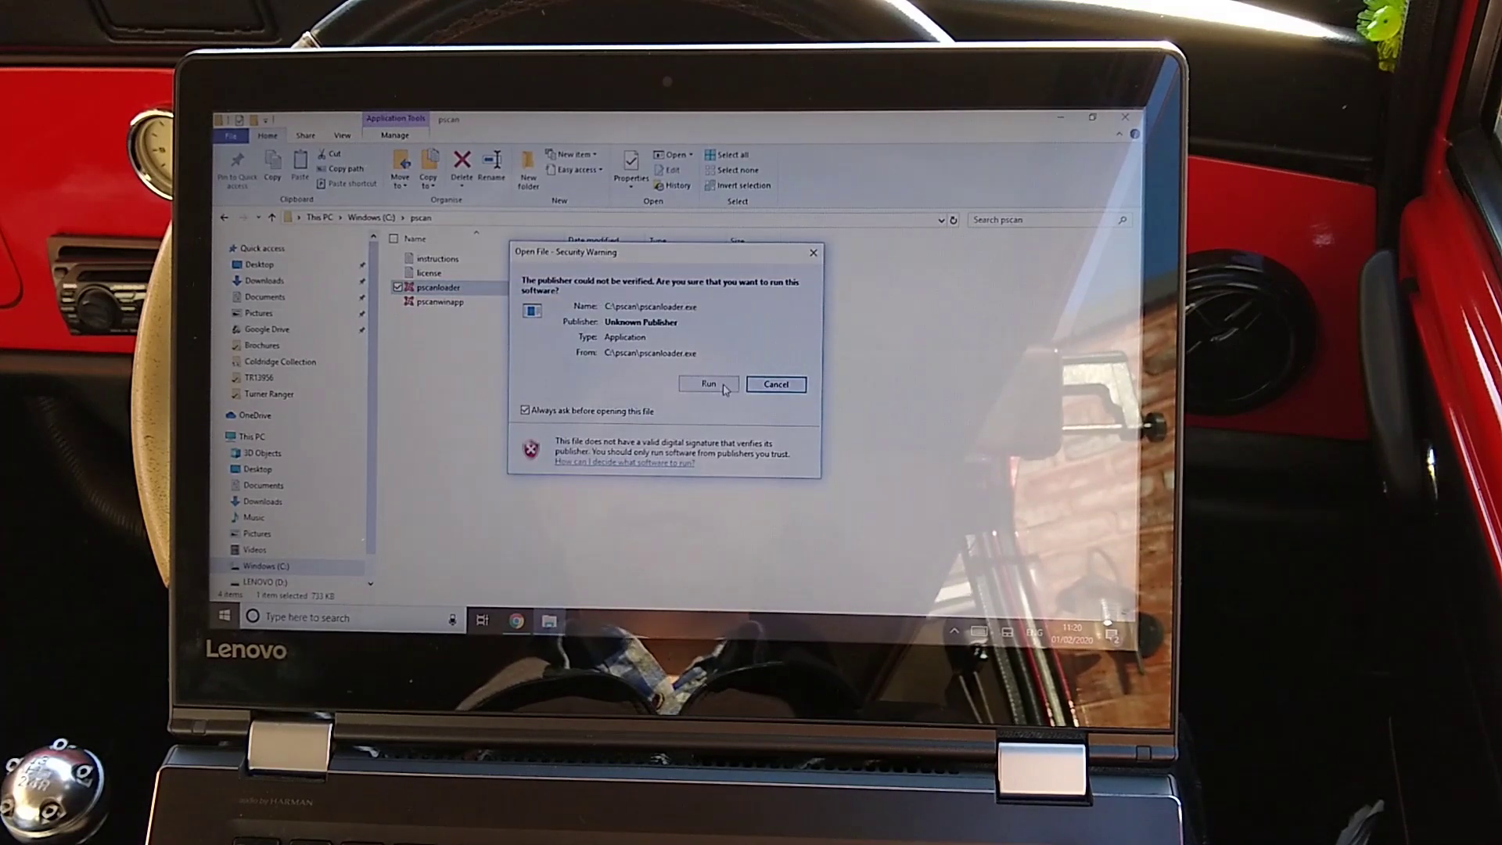
pyautogui.click(708, 384)
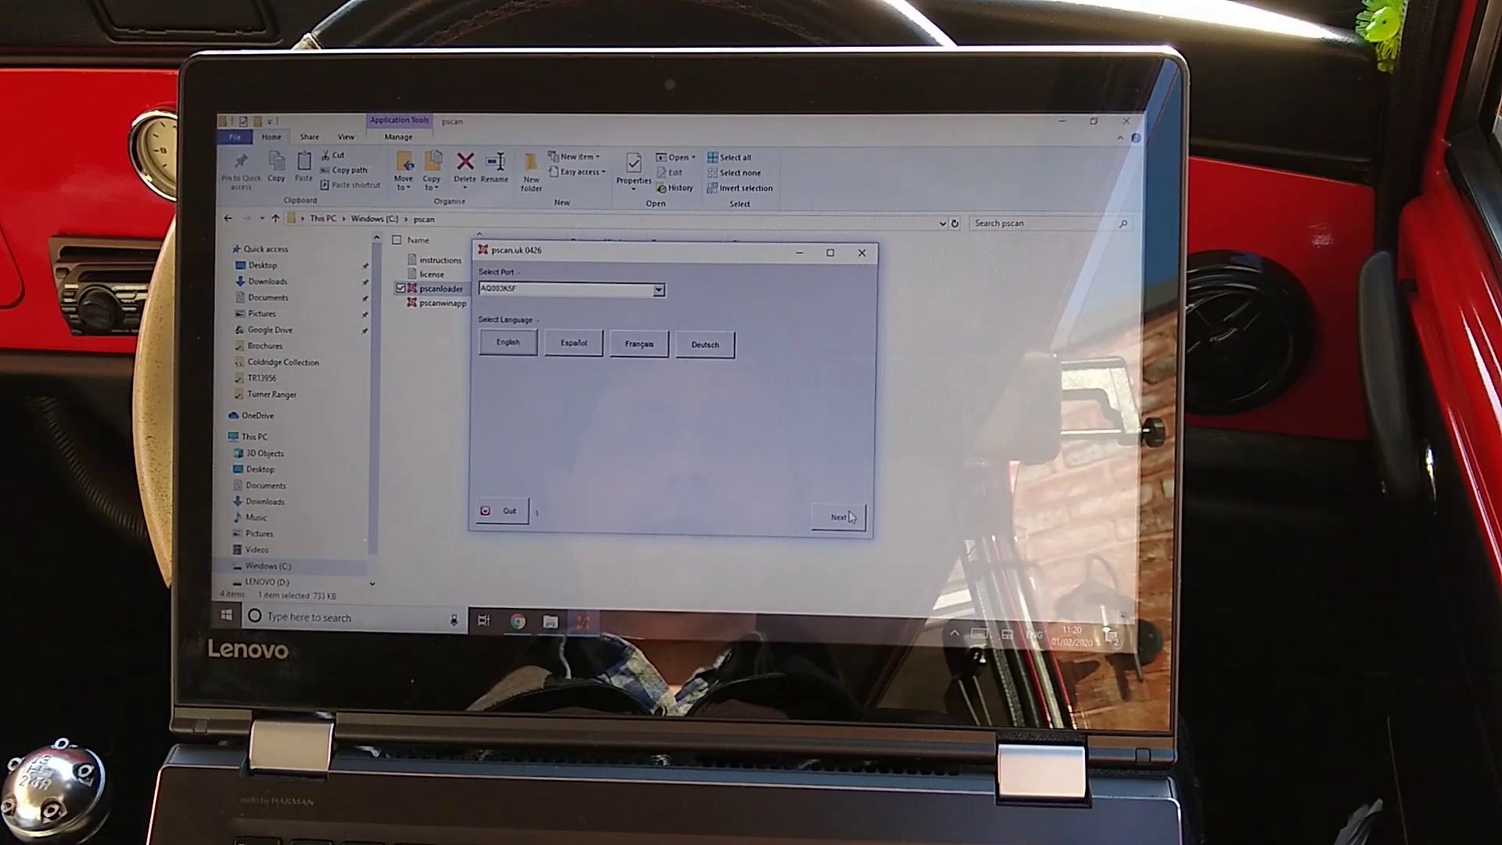
# Step: Pass the port and interface checks, maximise pscan, and open the MEMS 2J petrol ECU
pyautogui.click(841, 515)
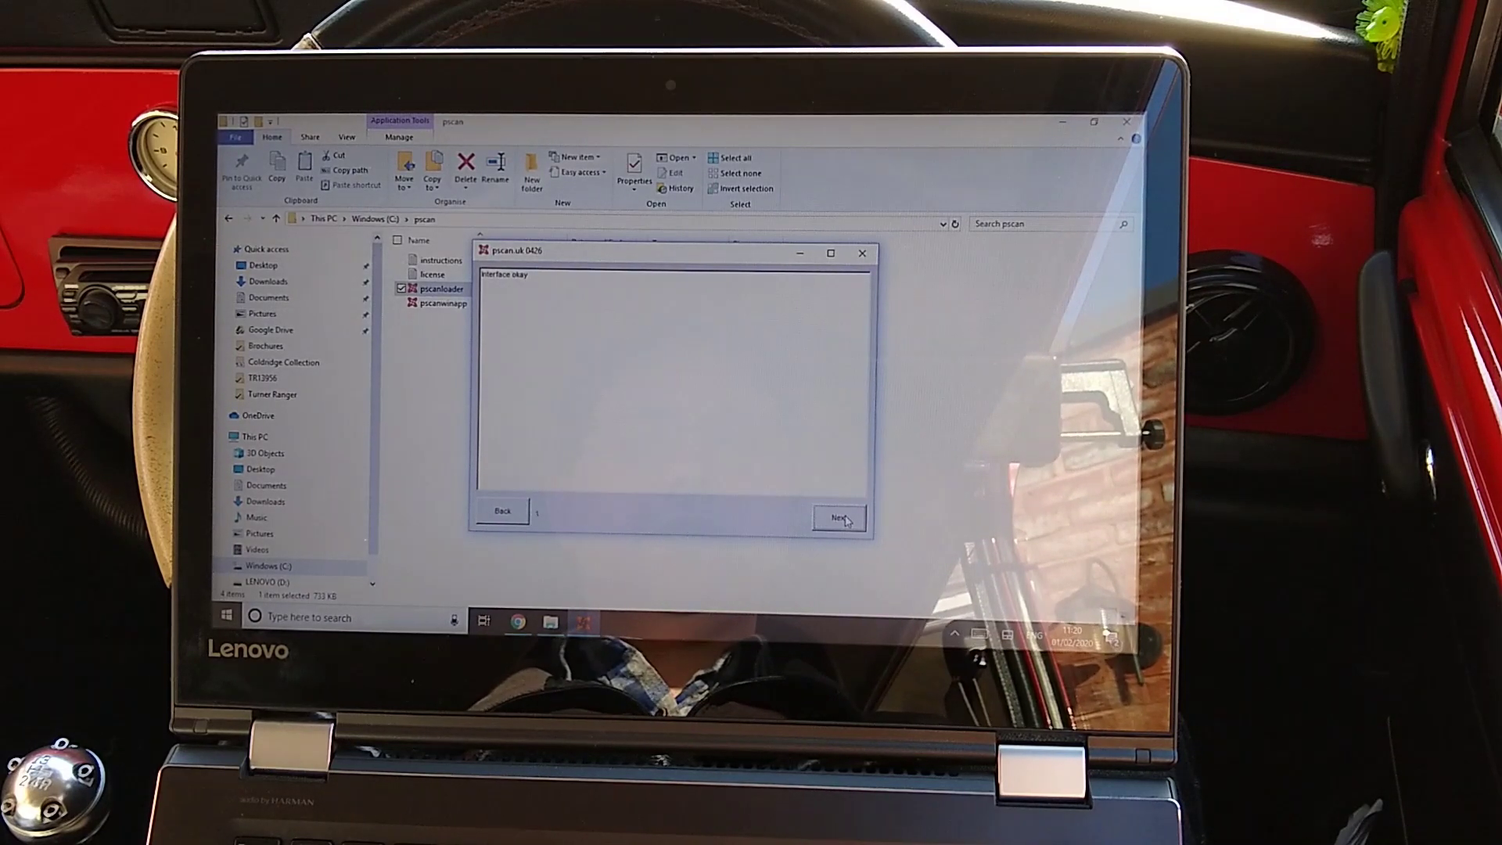
pyautogui.click(840, 518)
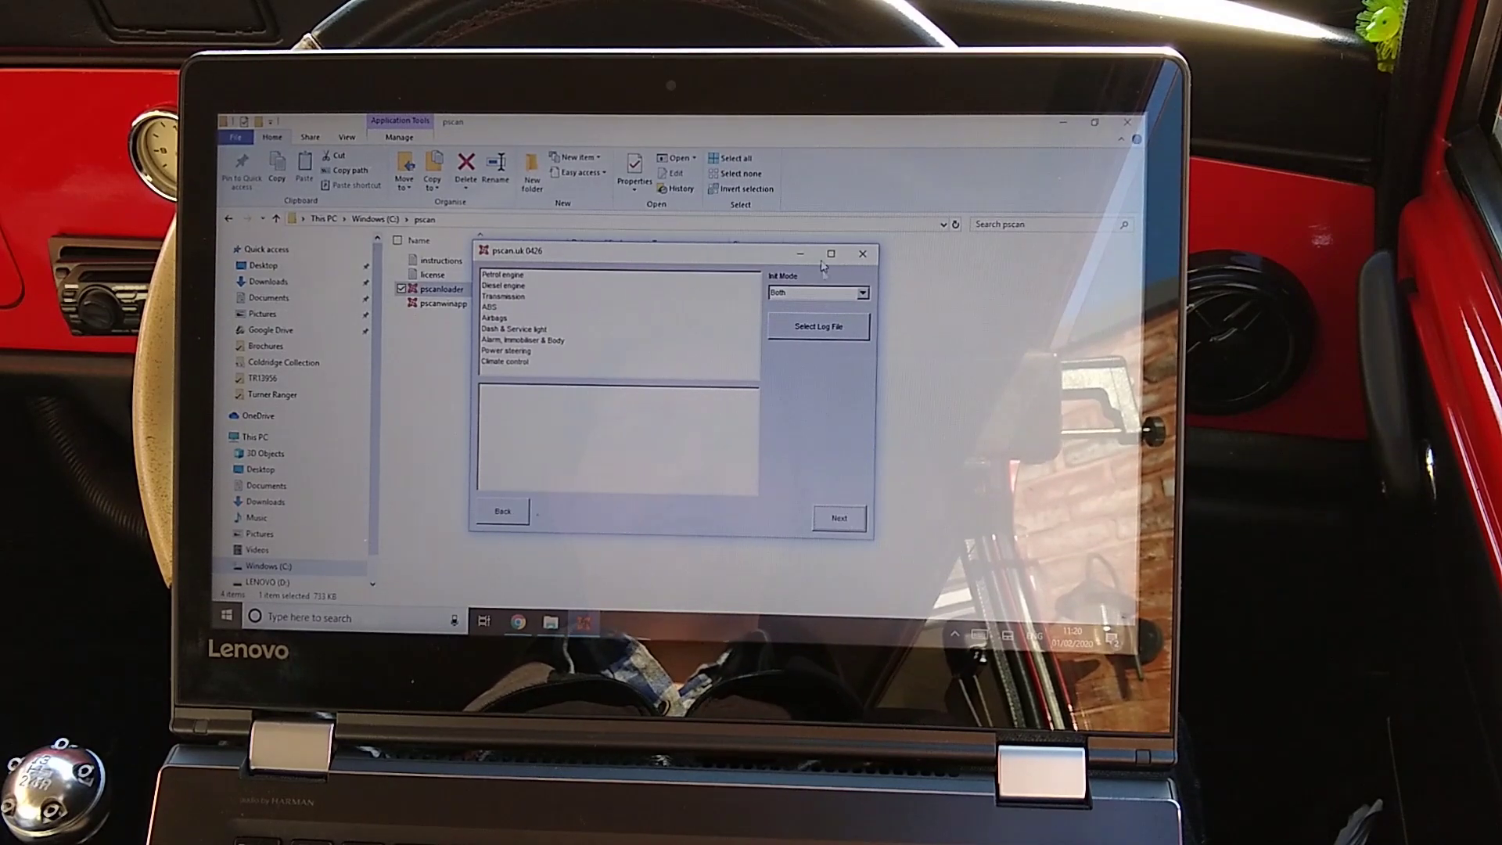
pyautogui.click(835, 255)
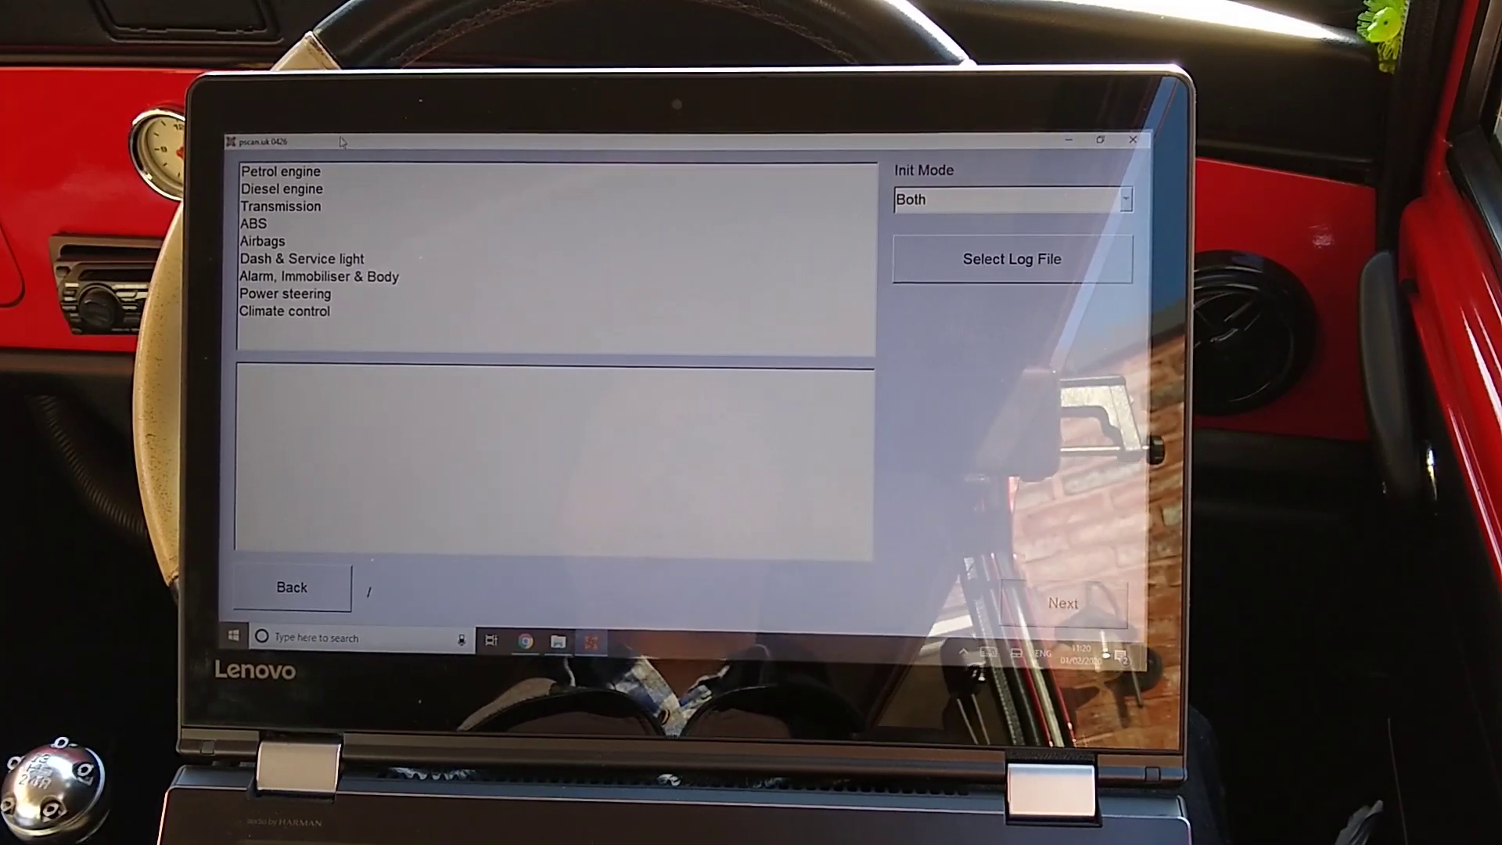
pyautogui.click(278, 170)
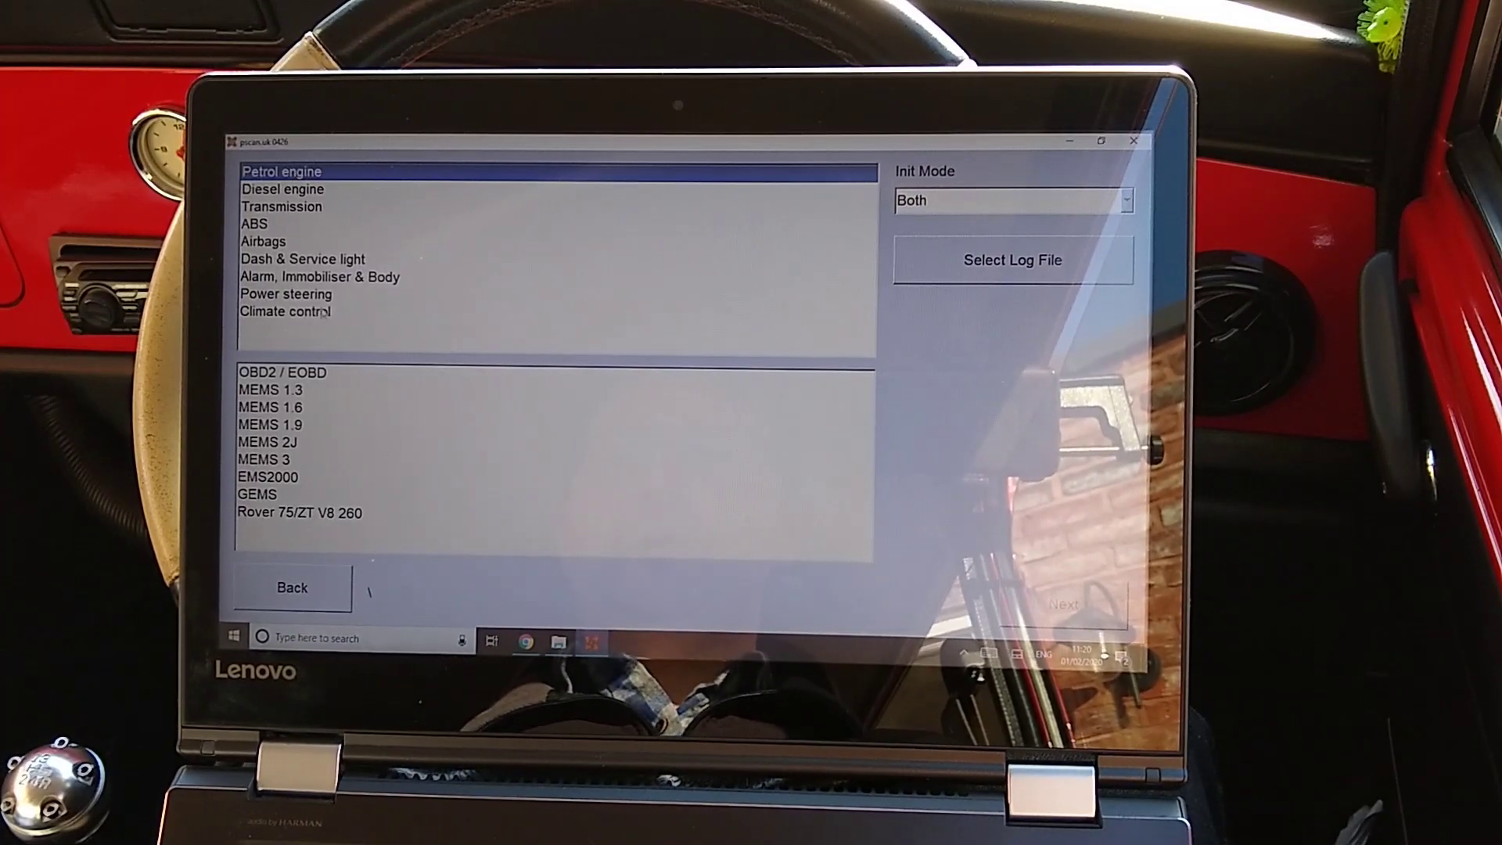
pyautogui.click(270, 441)
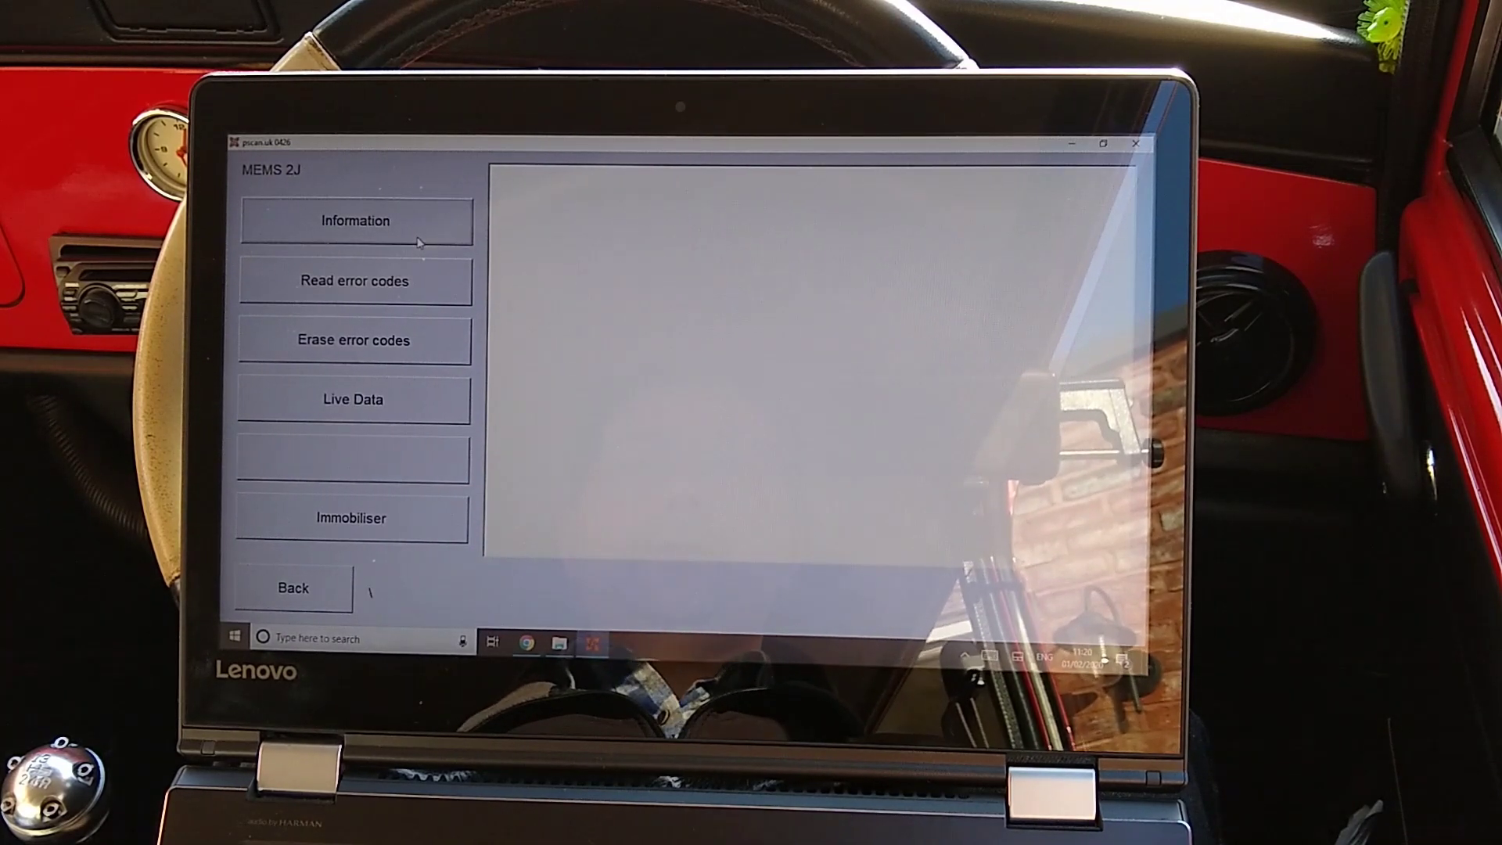
pyautogui.click(352, 221)
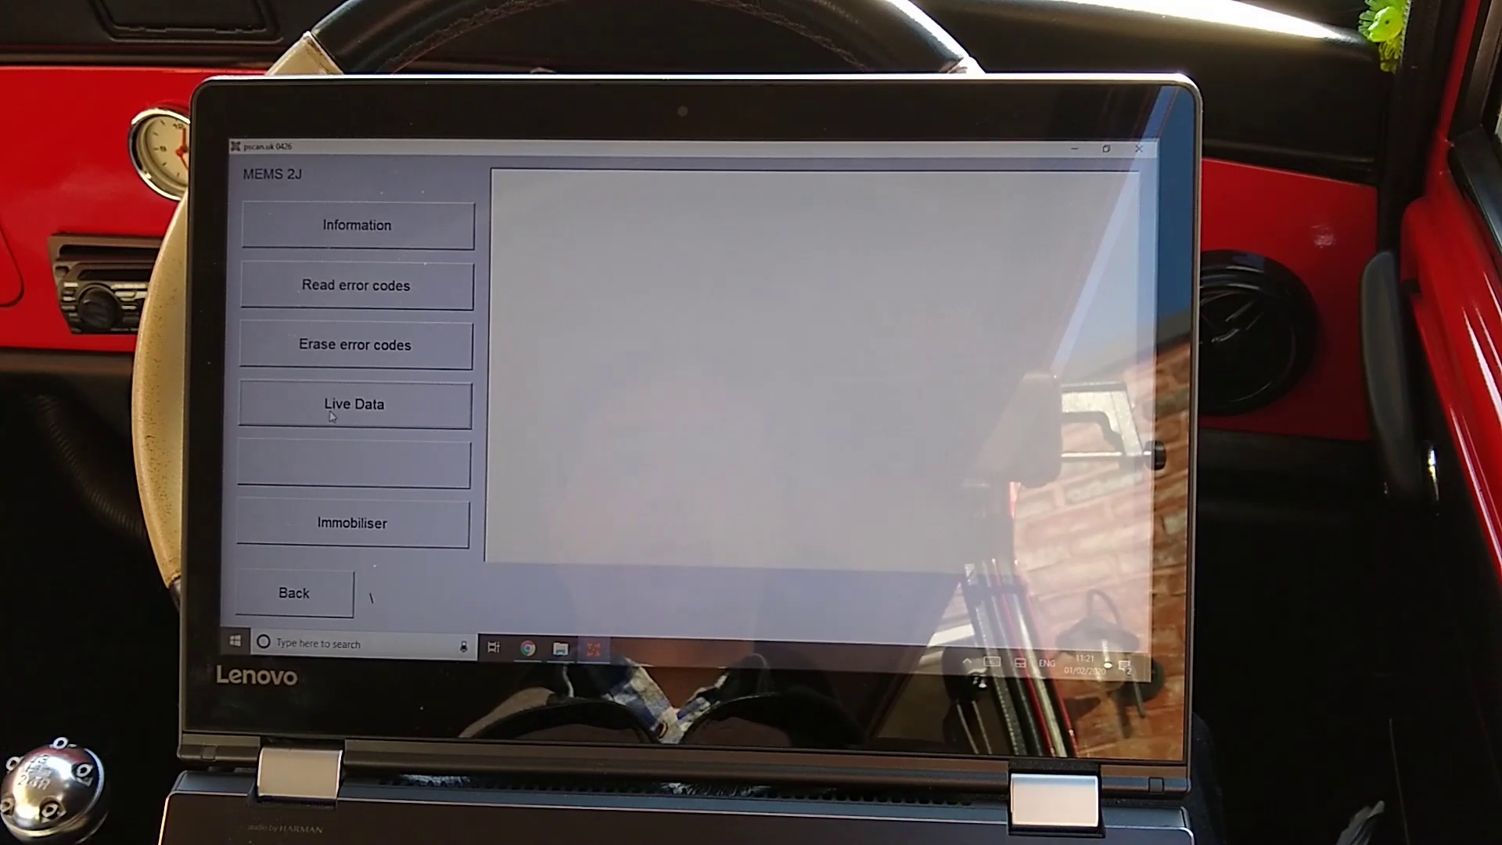
pyautogui.click(353, 403)
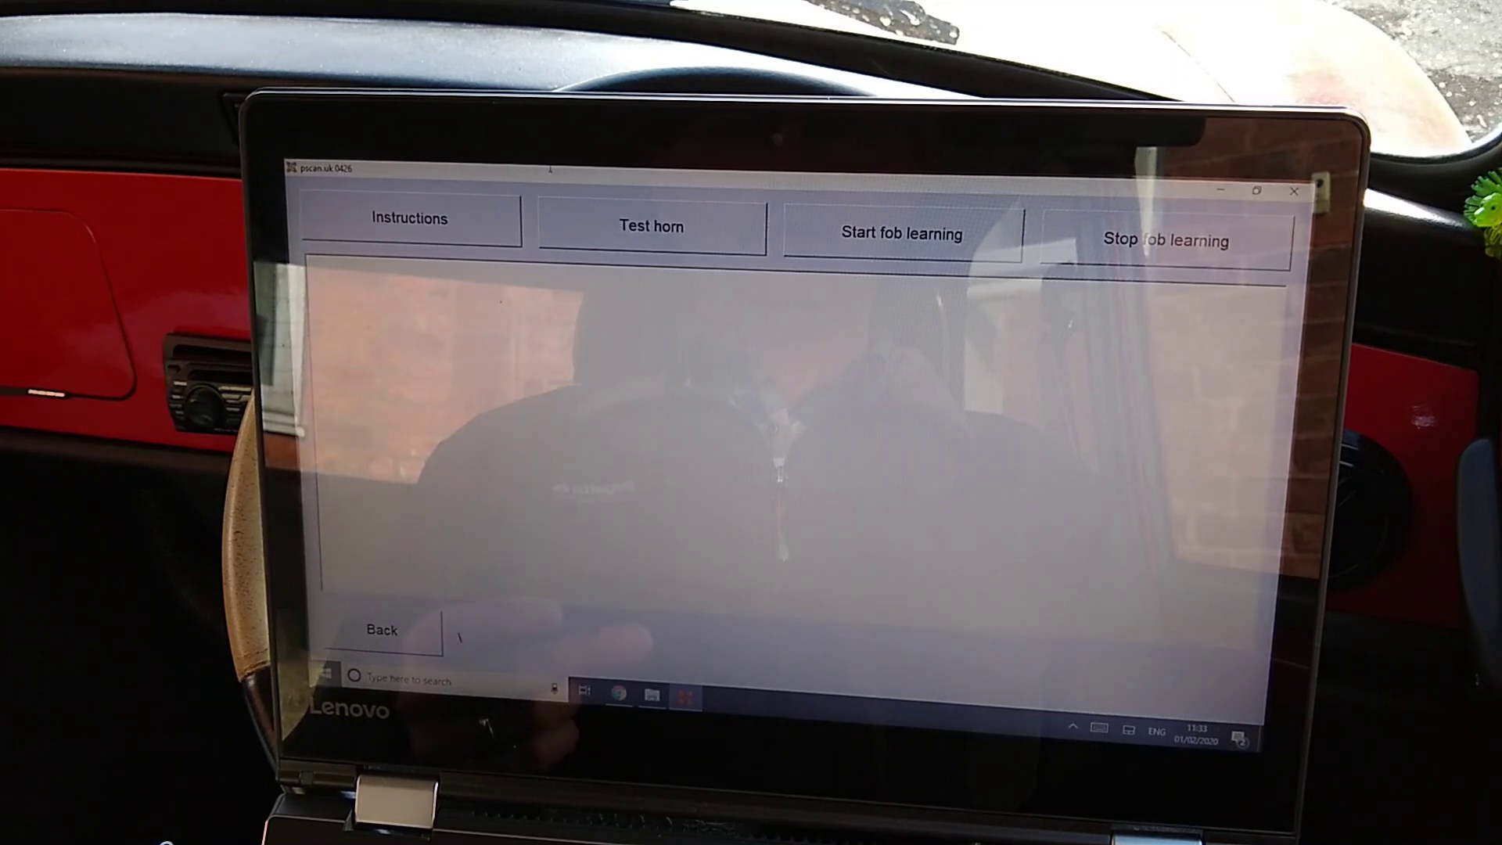
# Step: Display the SAS fob programming warning and step-by-step learning instructions
pyautogui.click(409, 217)
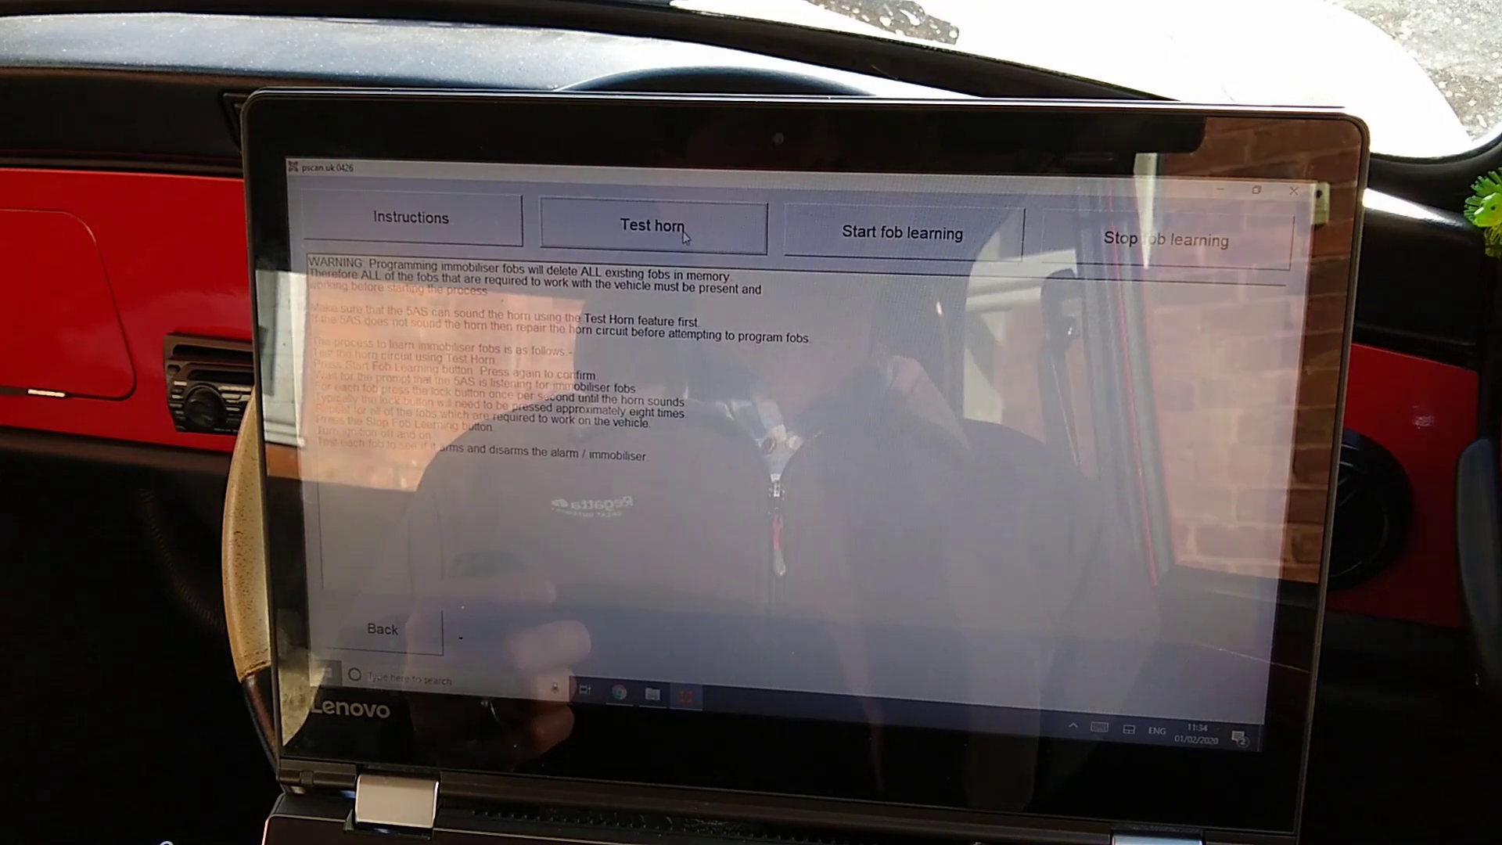
# Step: Run the horn circuit test until it passes, then bring back the fob instructions
pyautogui.click(674, 230)
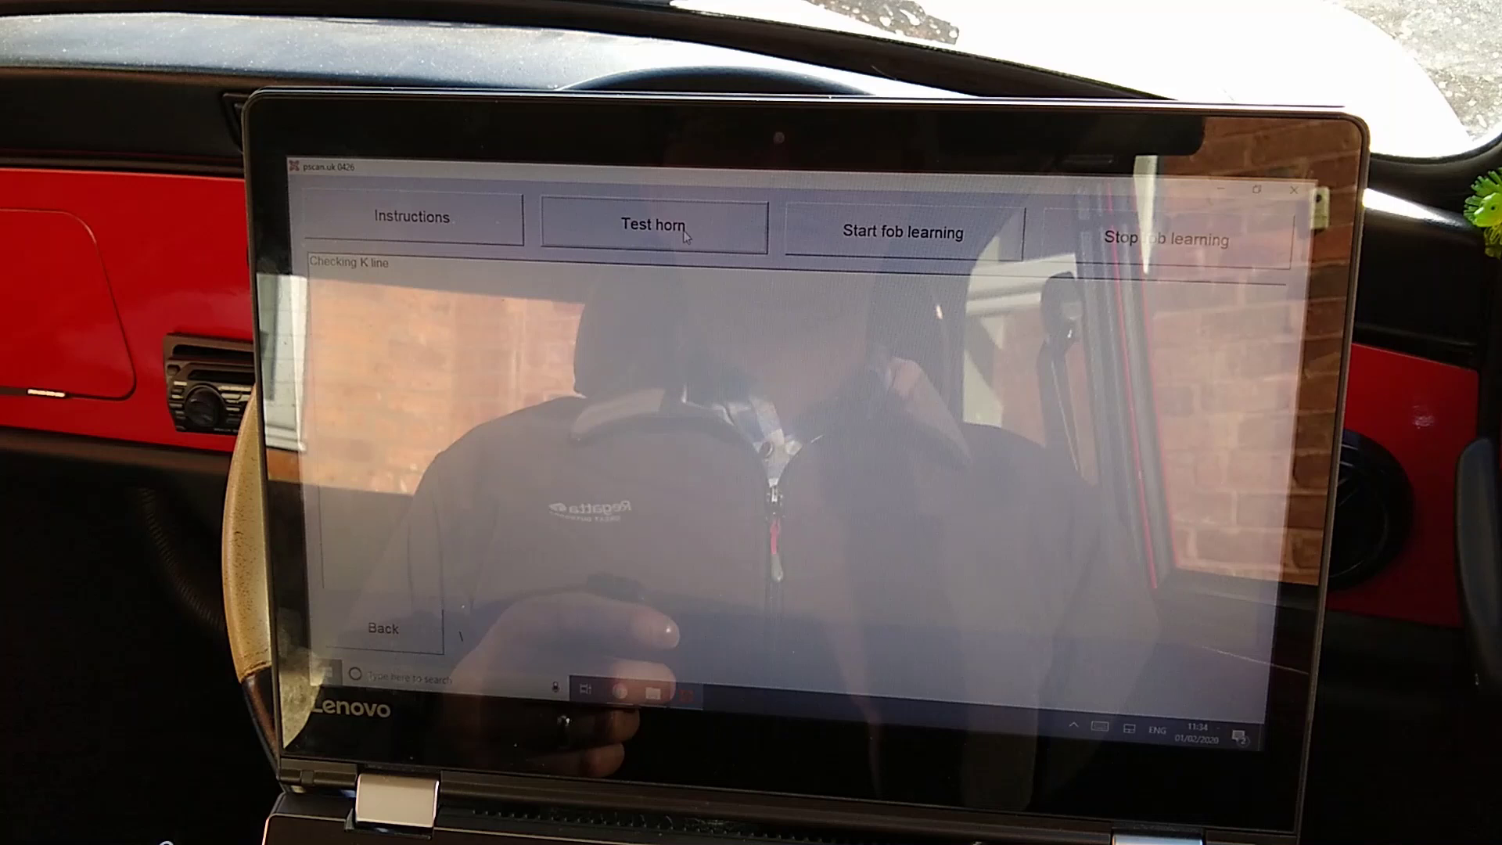
pyautogui.click(652, 235)
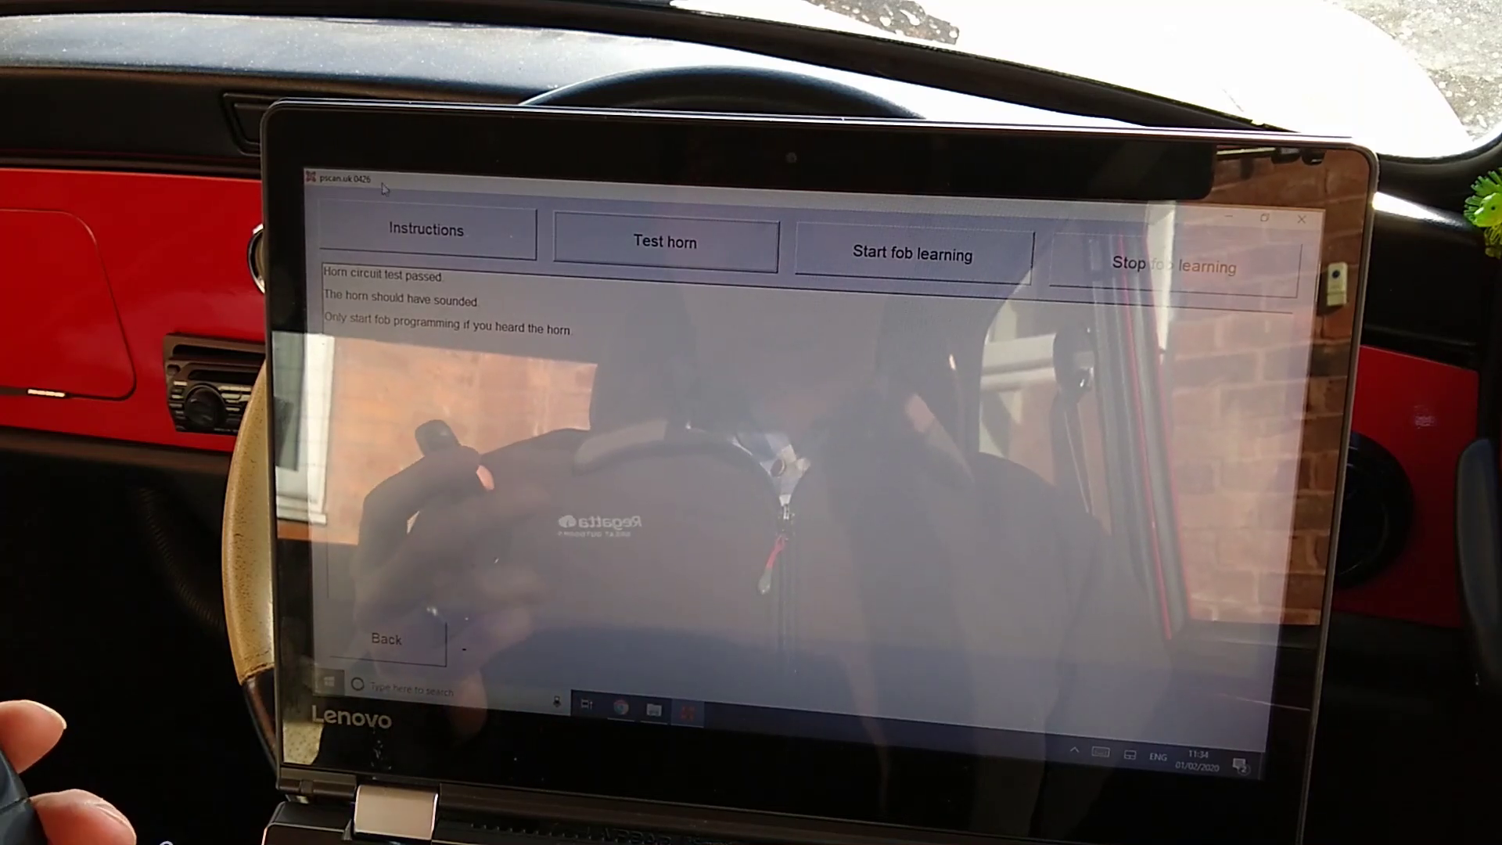
pyautogui.click(421, 229)
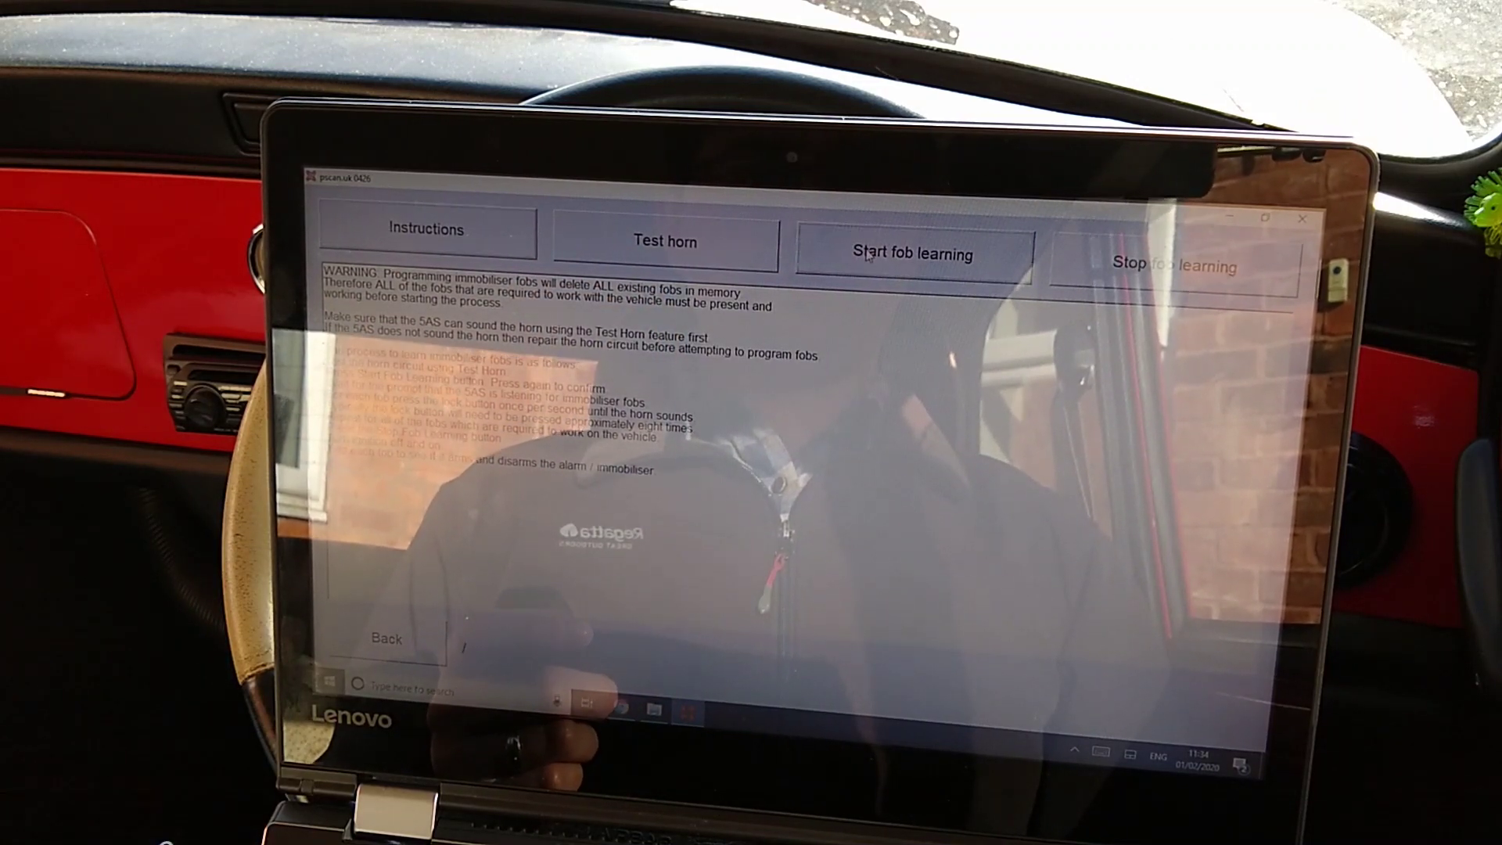
# Step: Start fob learning and confirm deleting all existing immobiliser fobs
pyautogui.click(871, 261)
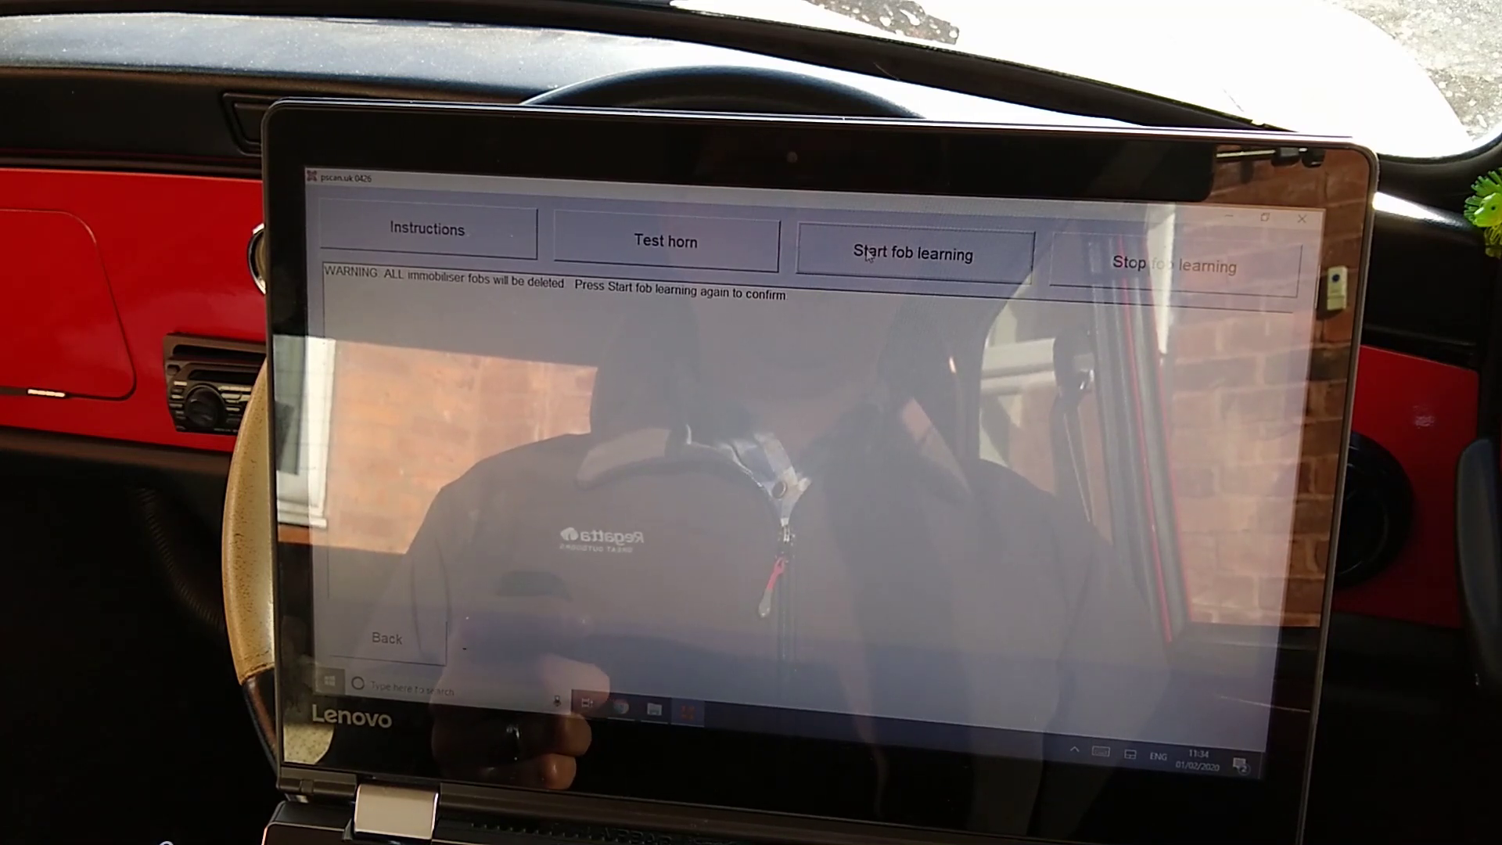
pyautogui.click(874, 254)
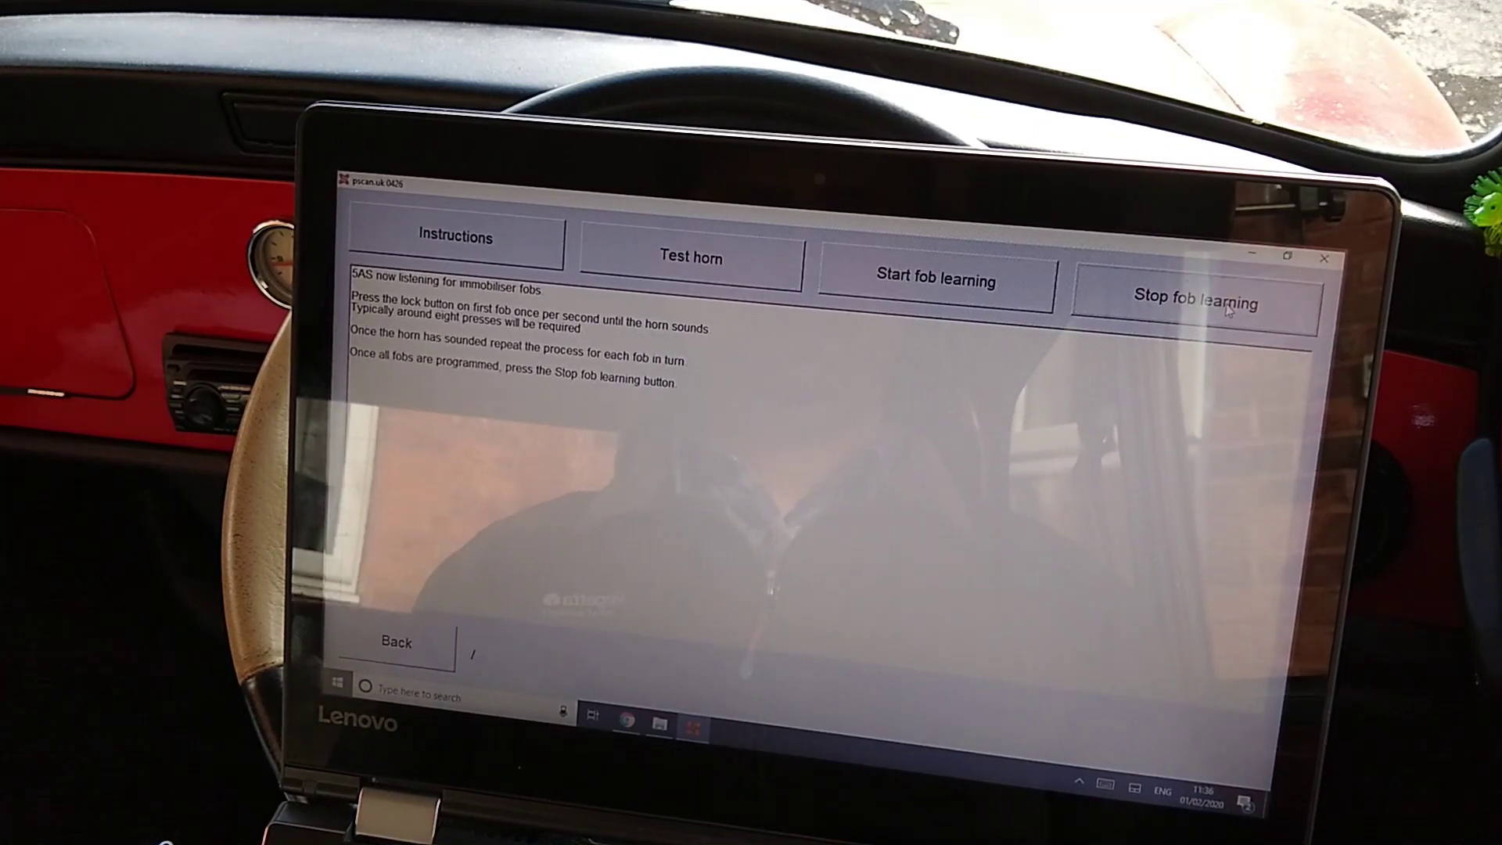
pyautogui.click(1227, 310)
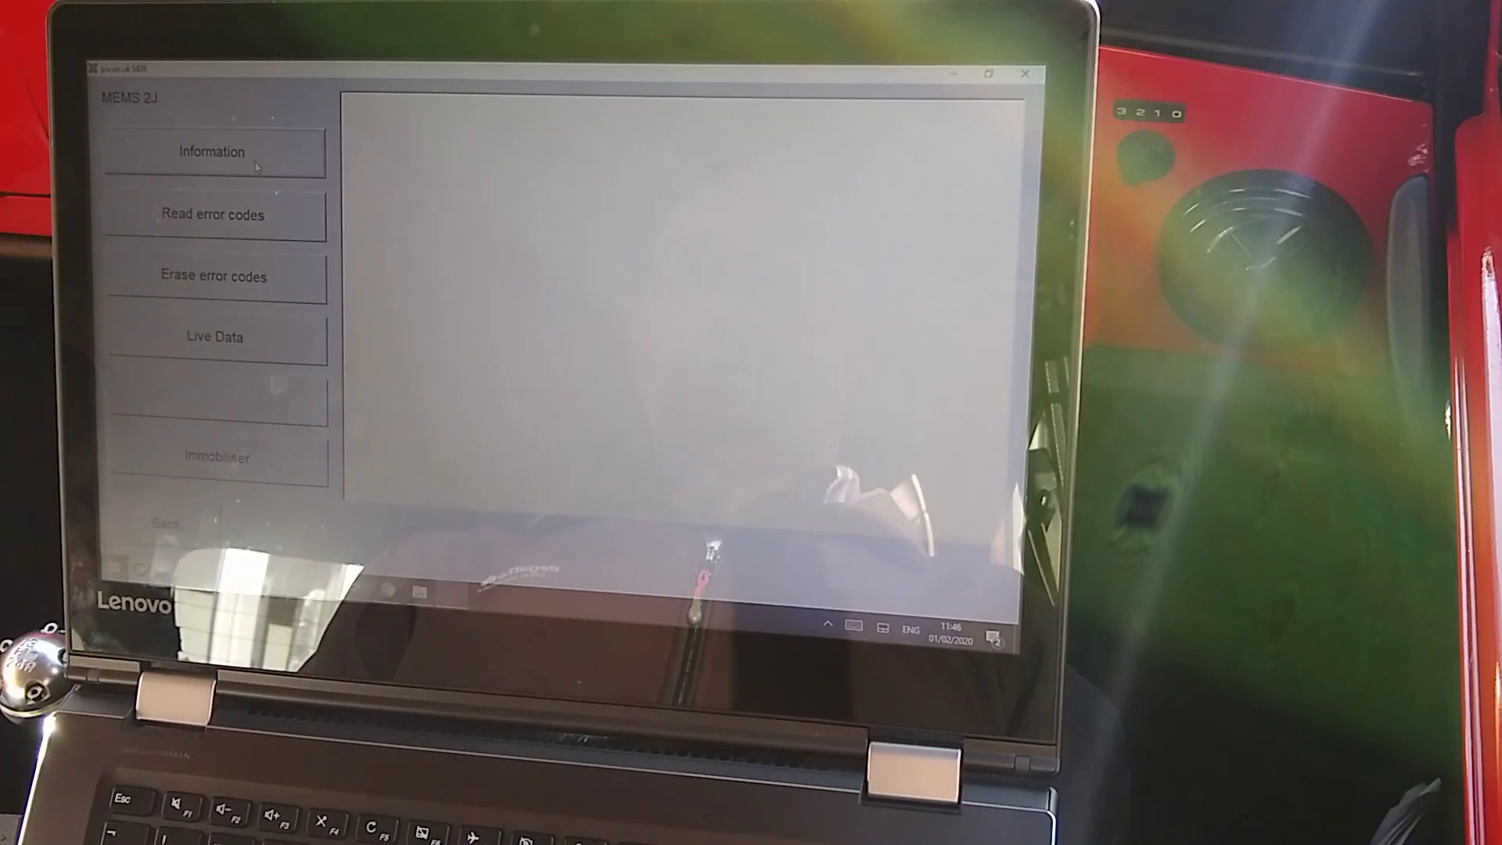
# Step: Read the MEMS 2J ECU identification details, then open its immobiliser page
pyautogui.click(212, 152)
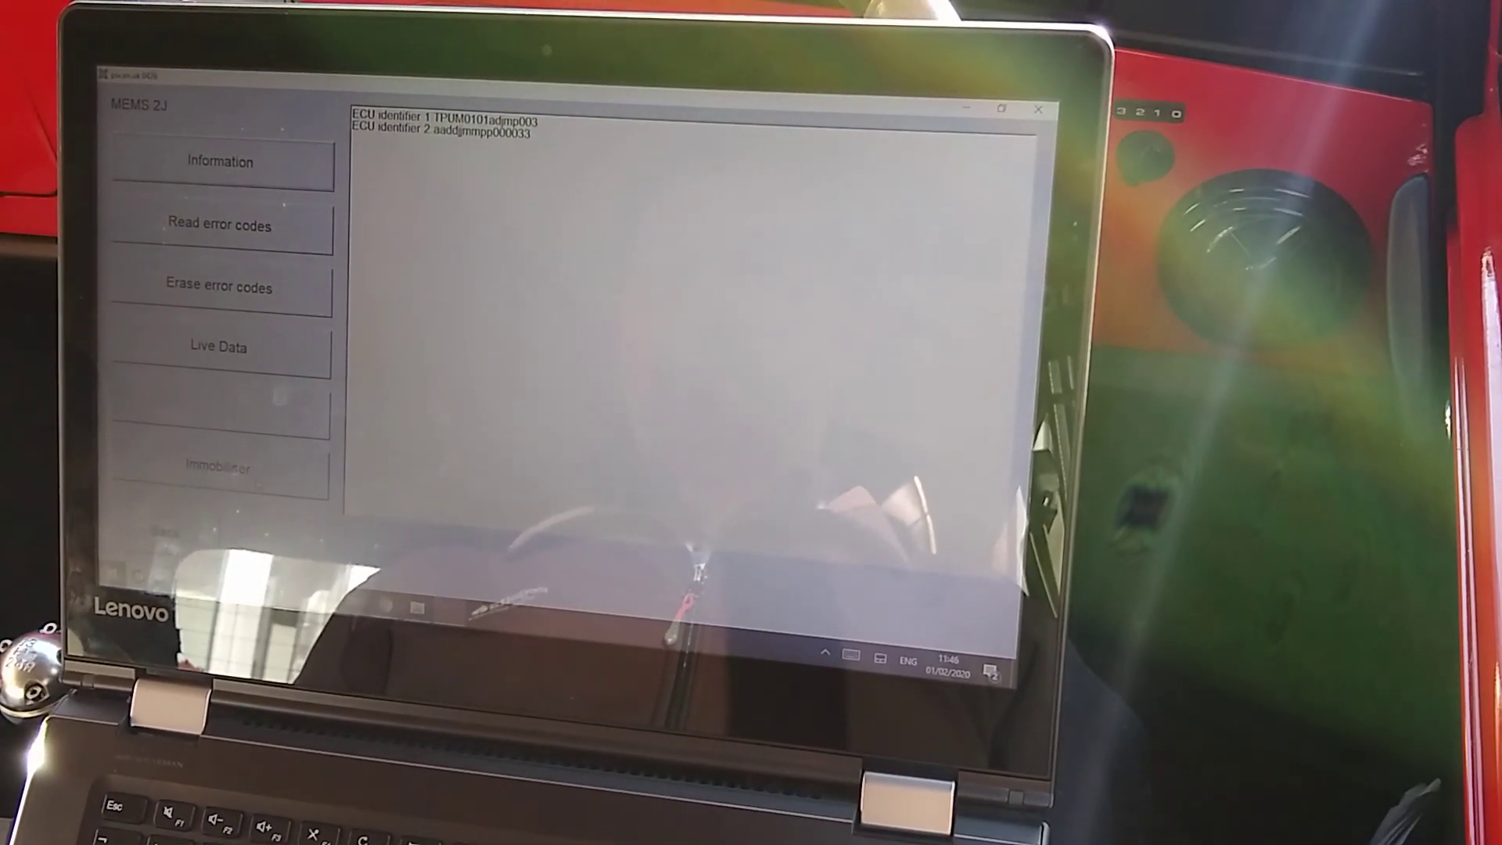
pyautogui.click(222, 467)
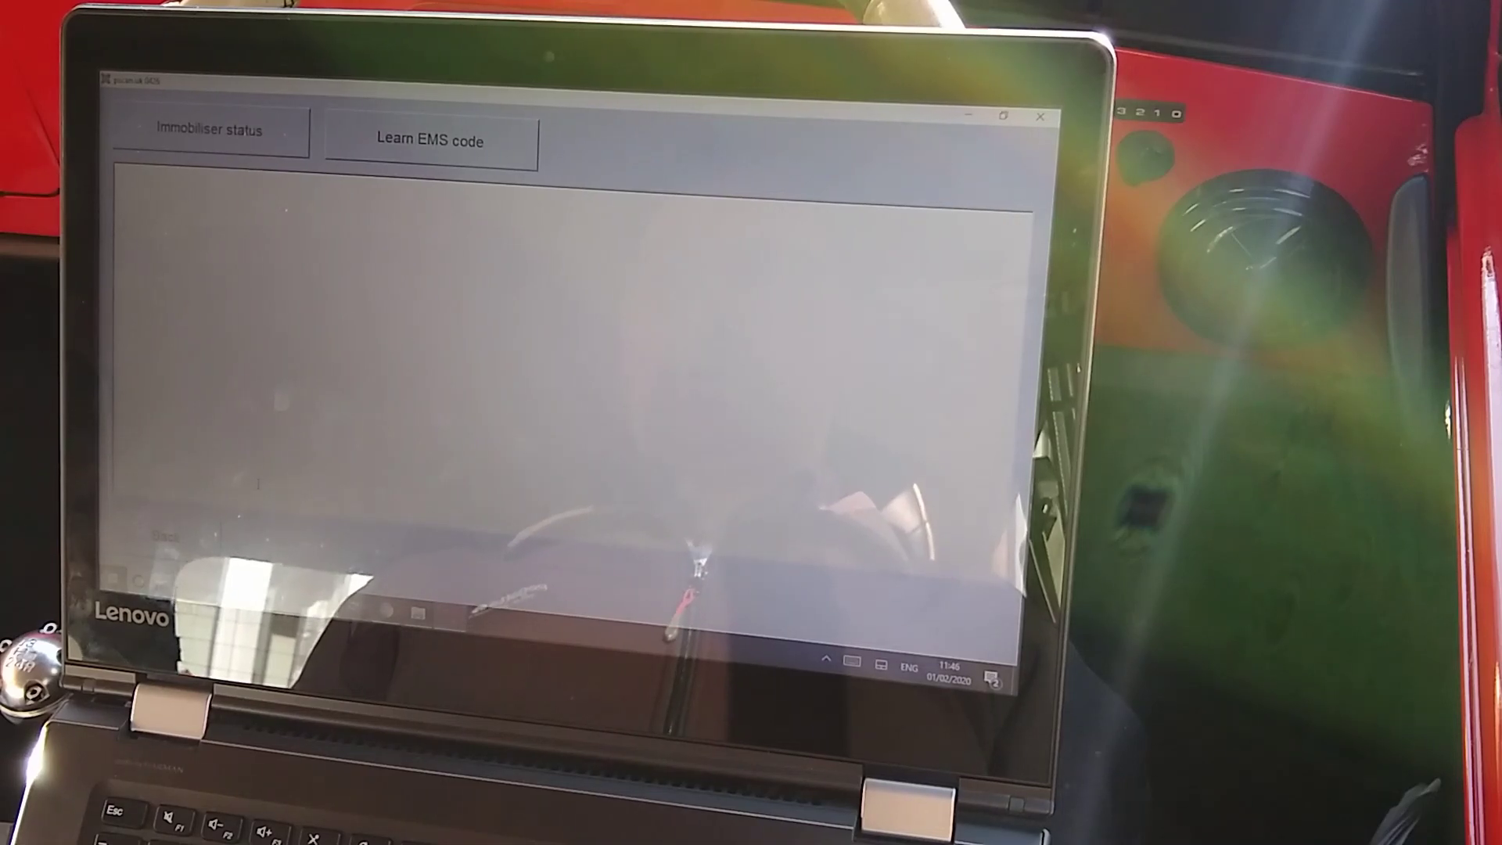